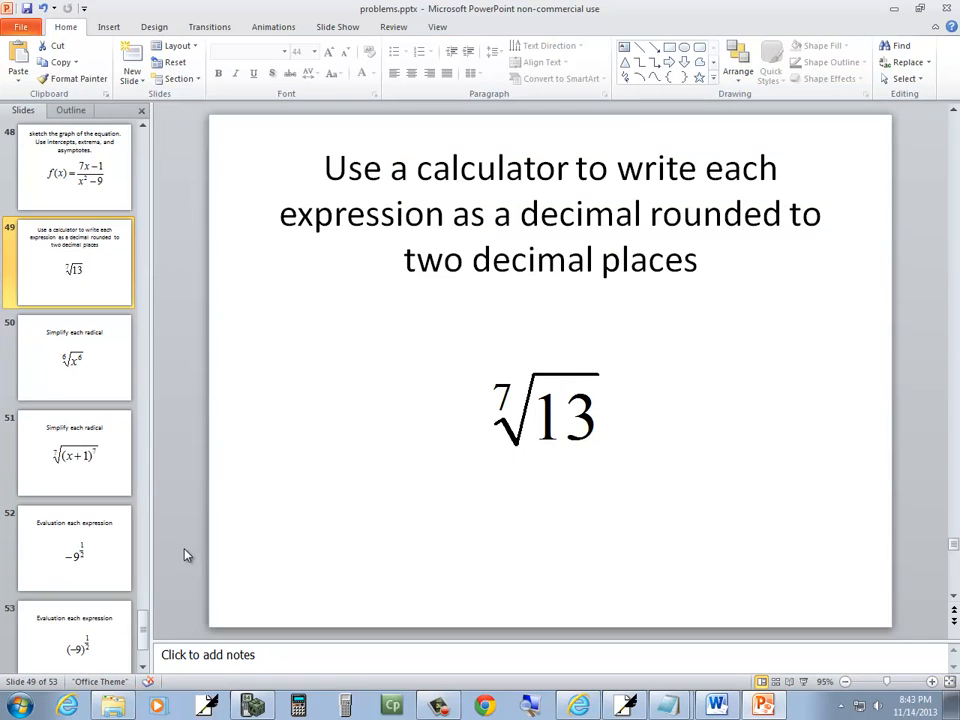
{"action": "mouse_move", "coordinate": [184, 532]}
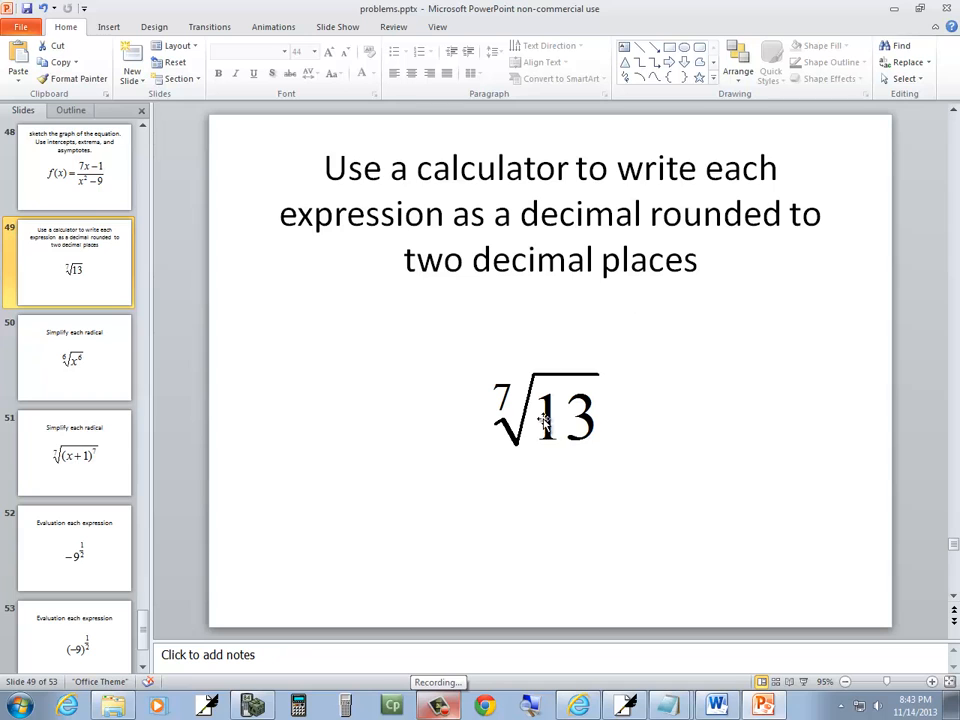
{"action": "mouse_move", "coordinate": [304, 688]}
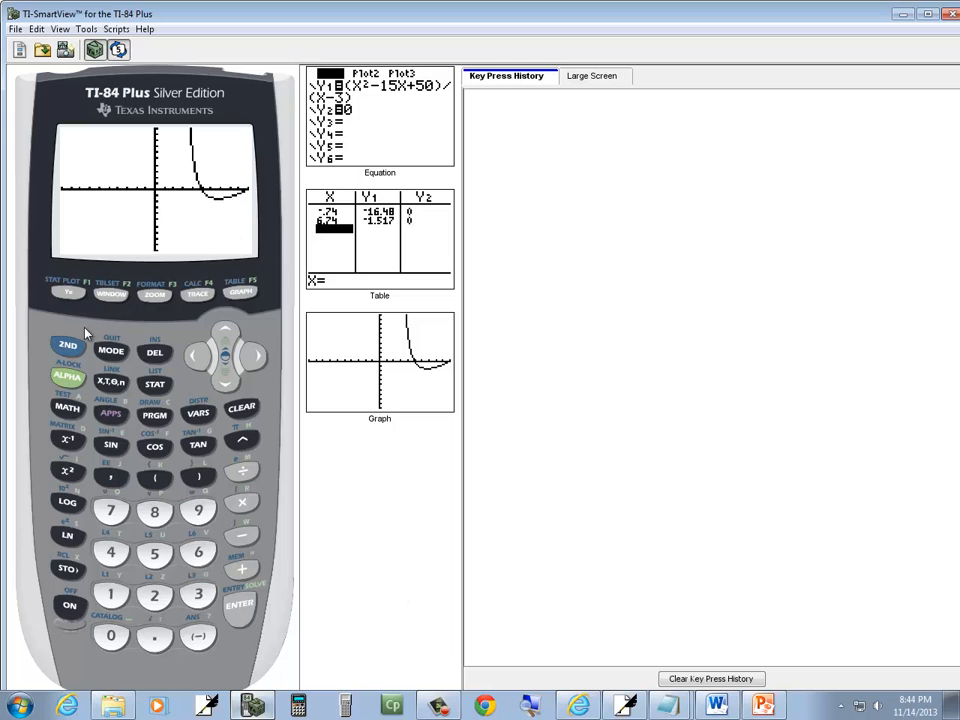
- Quit the graph back to the home screen and clear the old calculation
{"action": "left_click", "coordinate": [112, 352]}
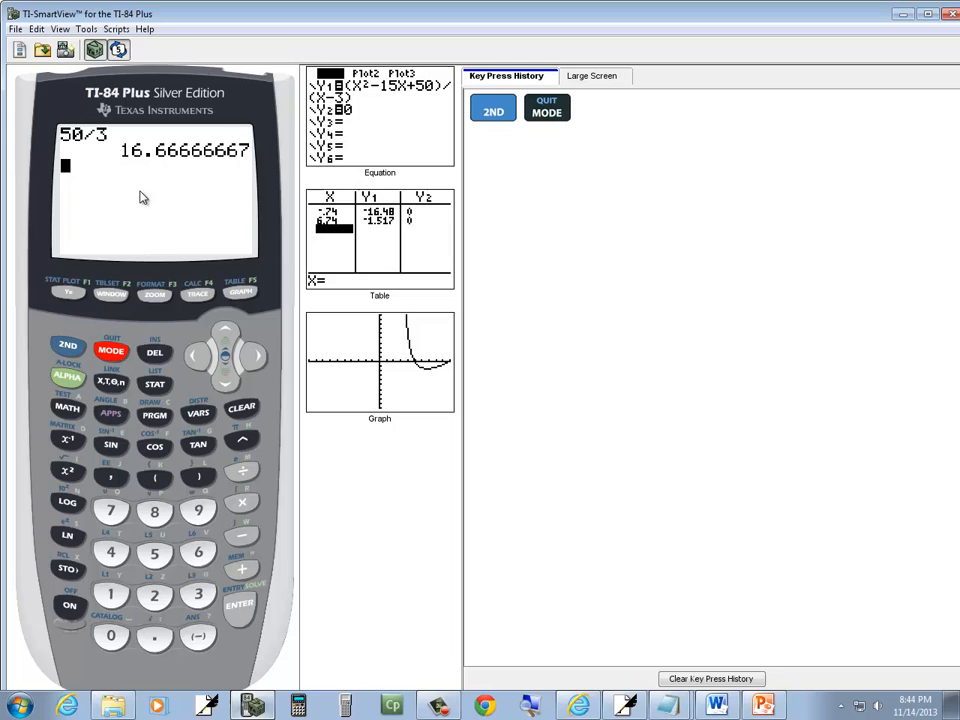
{"action": "left_click", "coordinate": [240, 412]}
{"action": "type", "text": "7"}
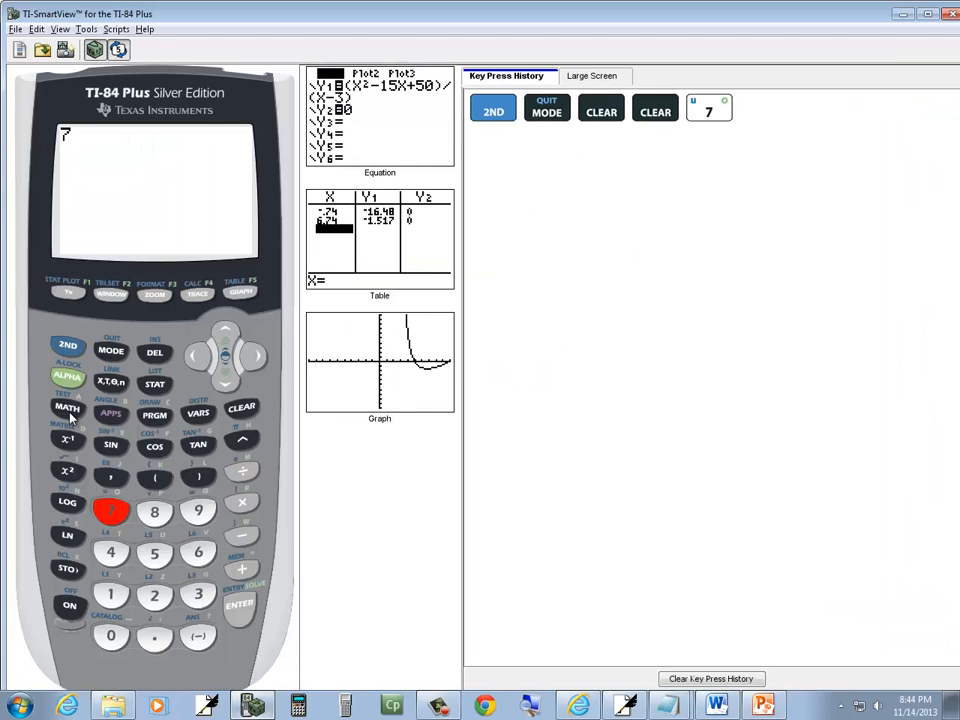
- Evaluate 7 x√ (13 via the MATH menu, giving 1.442562919
{"action": "left_click", "coordinate": [68, 408]}
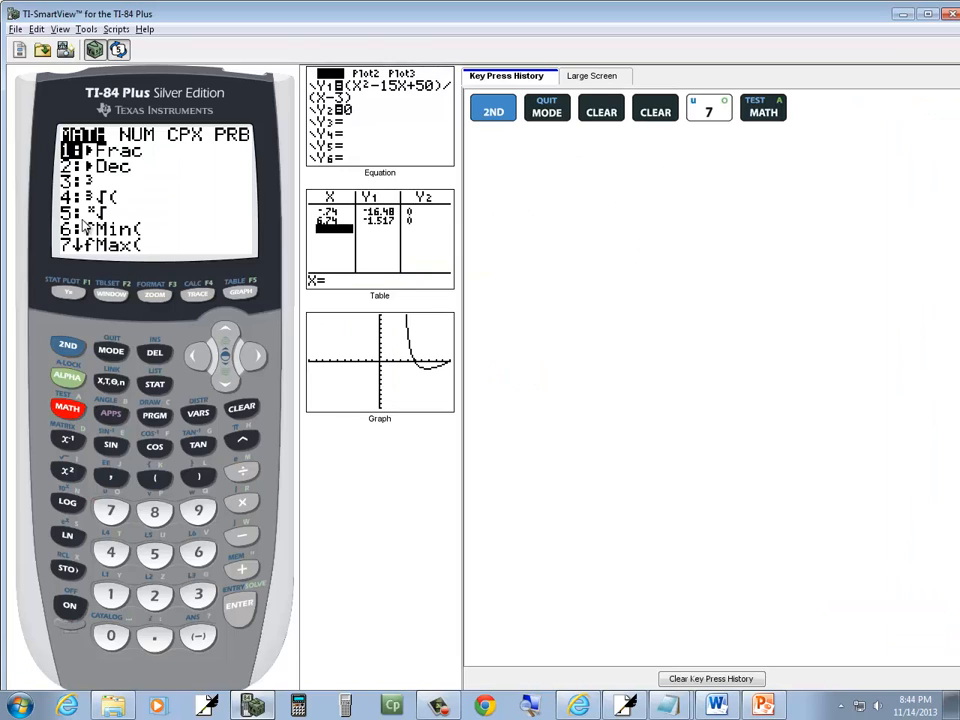
{"action": "mouse_move", "coordinate": [160, 560]}
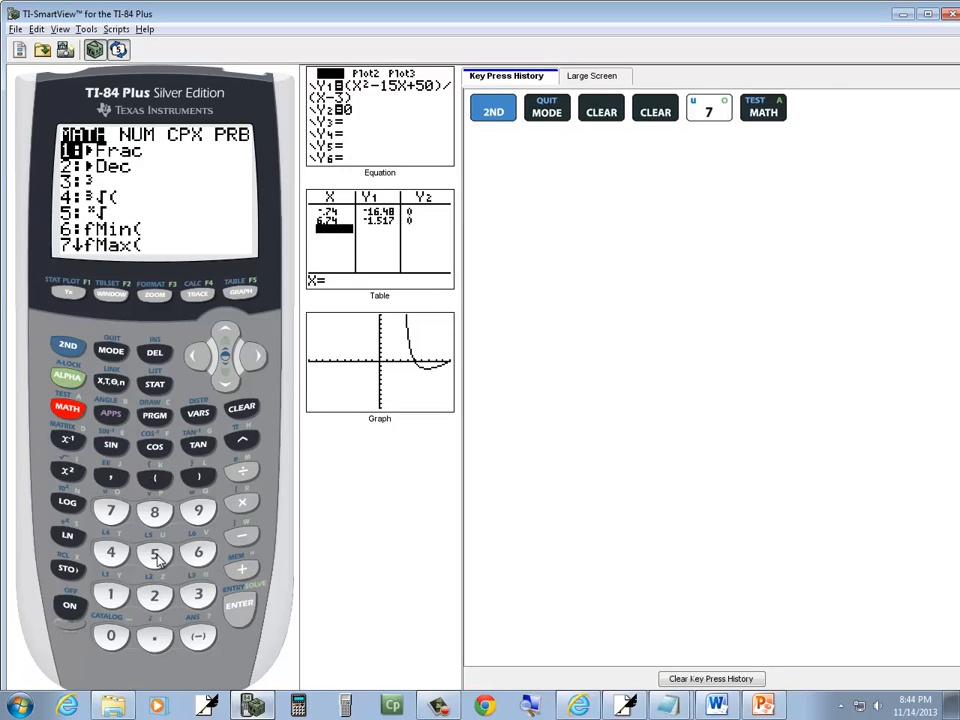
{"action": "left_click", "coordinate": [154, 552]}
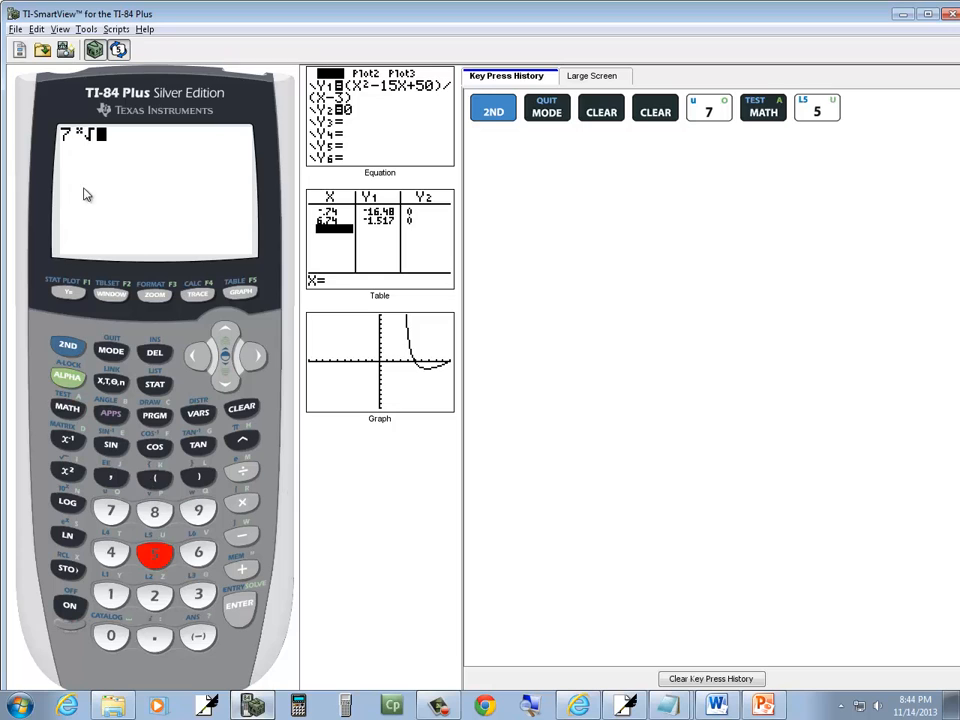
{"action": "mouse_move", "coordinate": [132, 176]}
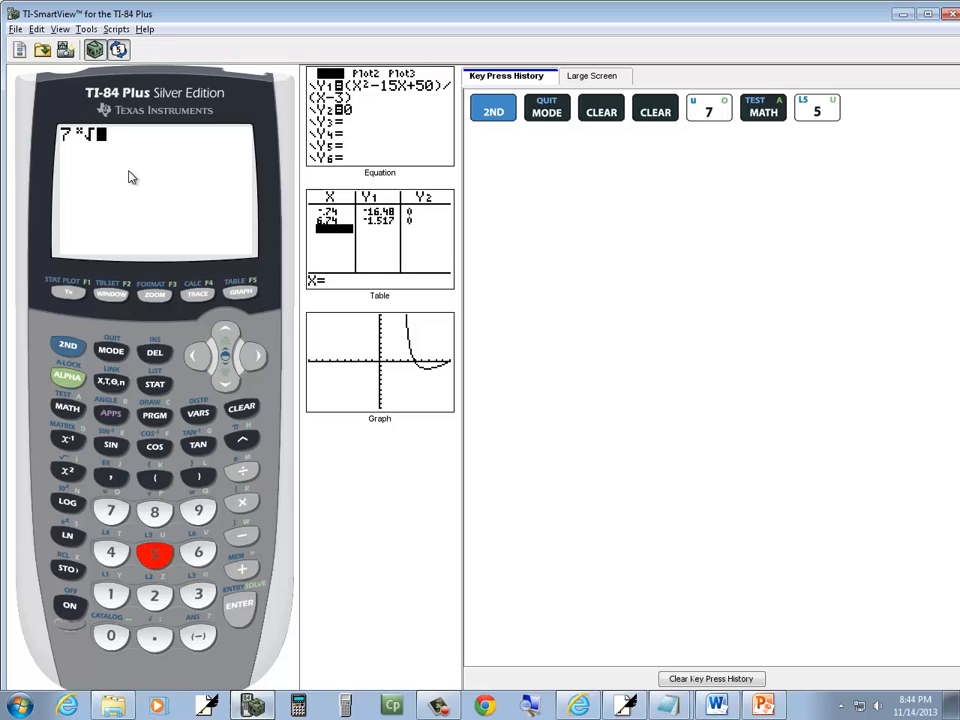
{"action": "left_click", "coordinate": [154, 476]}
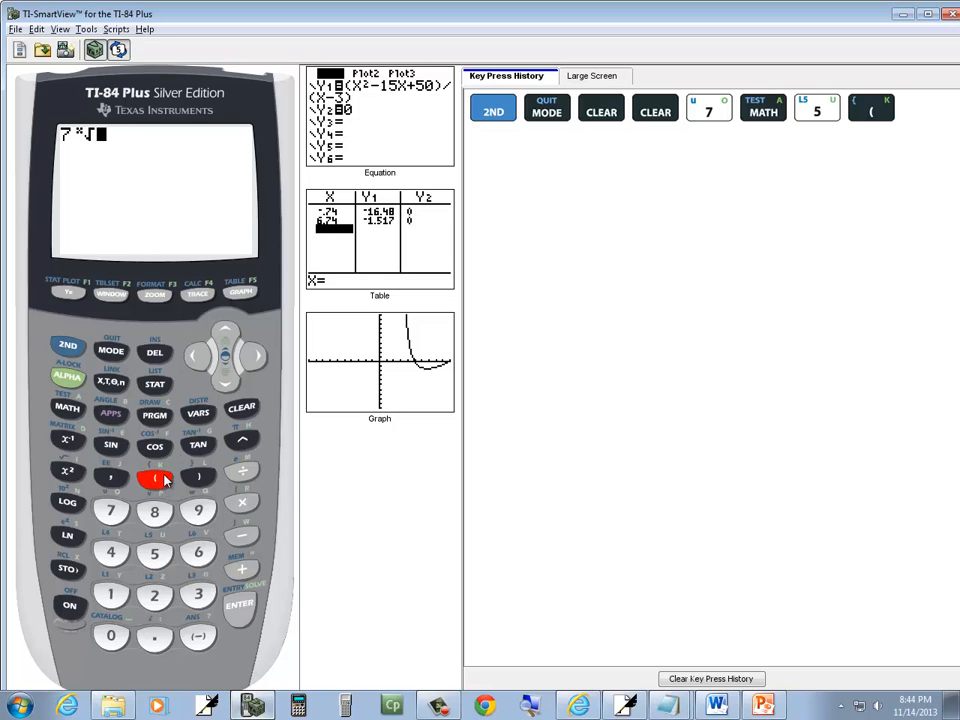
{"action": "left_click", "coordinate": [154, 476]}
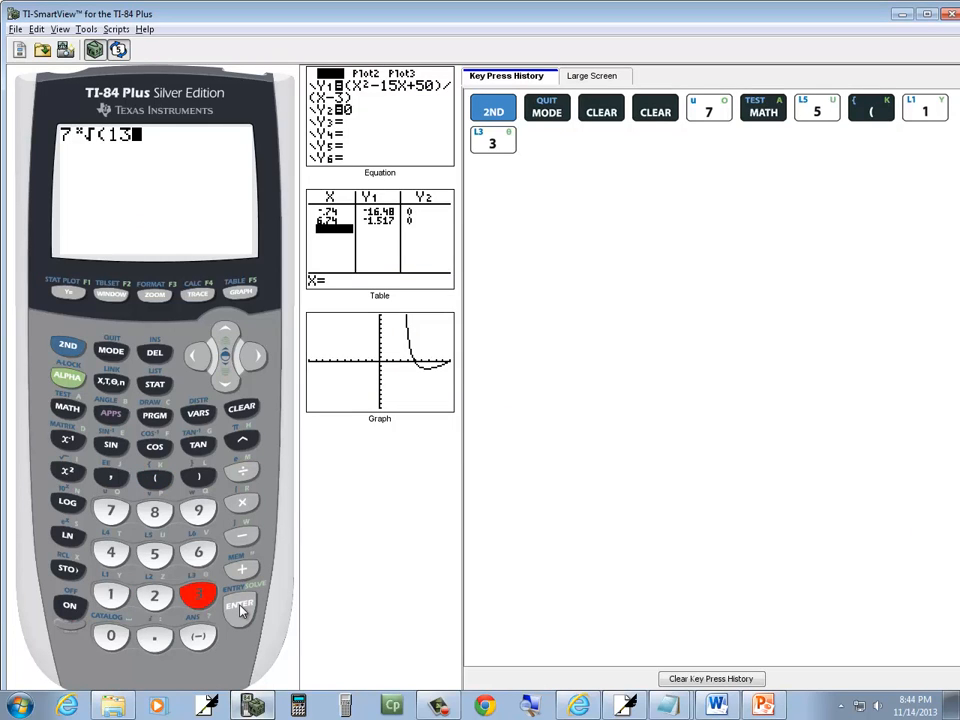
{"action": "left_click", "coordinate": [240, 608]}
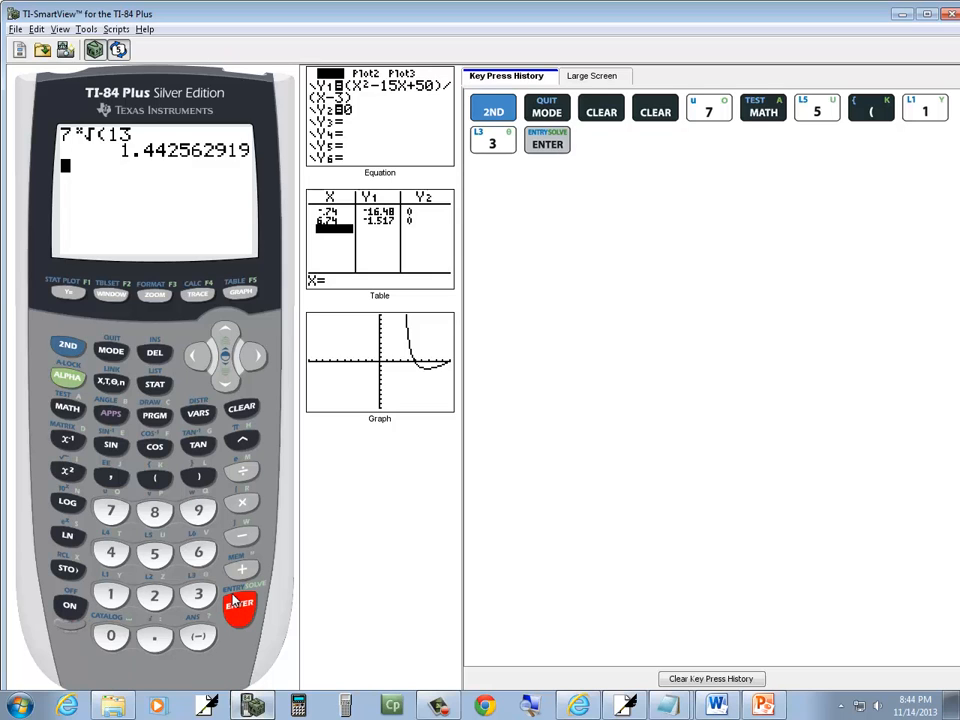
- Handwrite = 1.44 beneath the root in Free Notes and underline it
{"action": "left_click", "coordinate": [764, 706]}
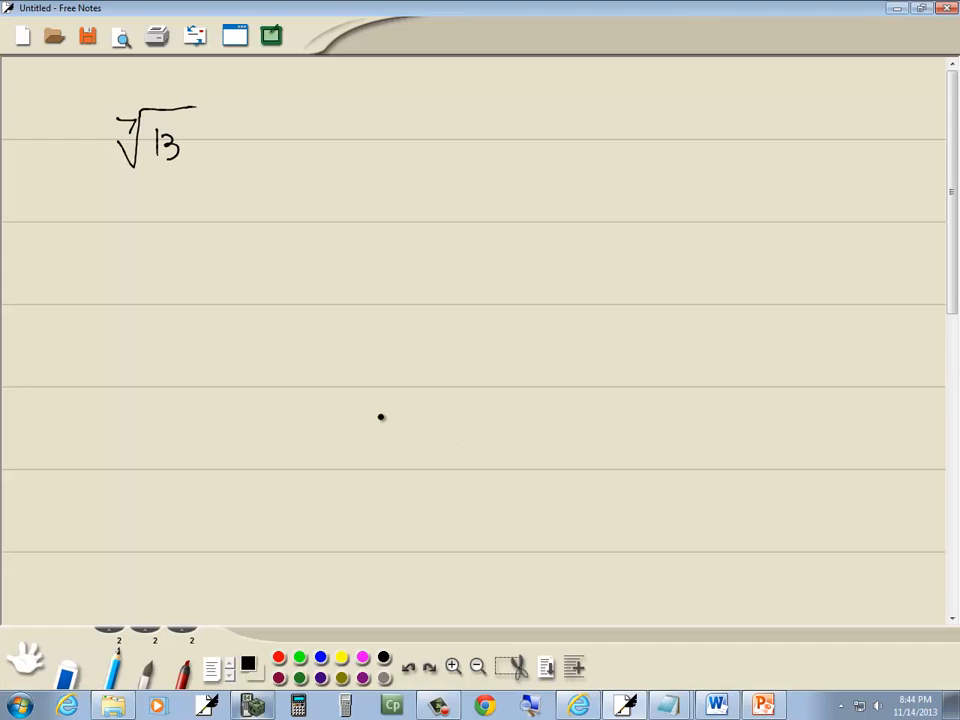
{"action": "left_click_drag", "start_coordinate": [110, 228], "coordinate": [170, 232]}
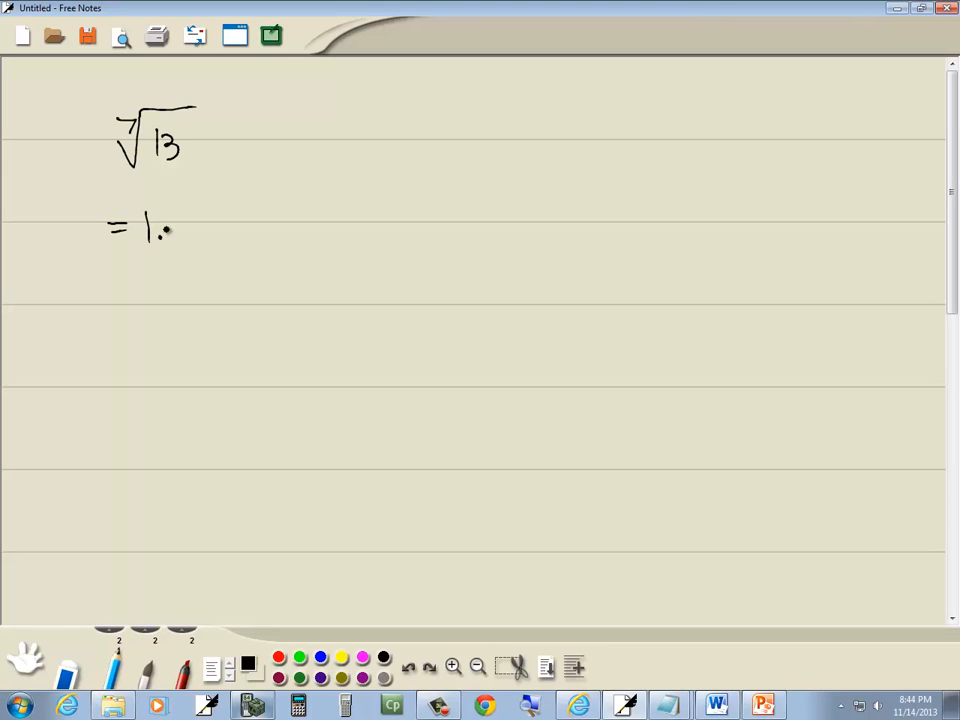
{"action": "left_click_drag", "start_coordinate": [164, 224], "coordinate": [210, 236]}
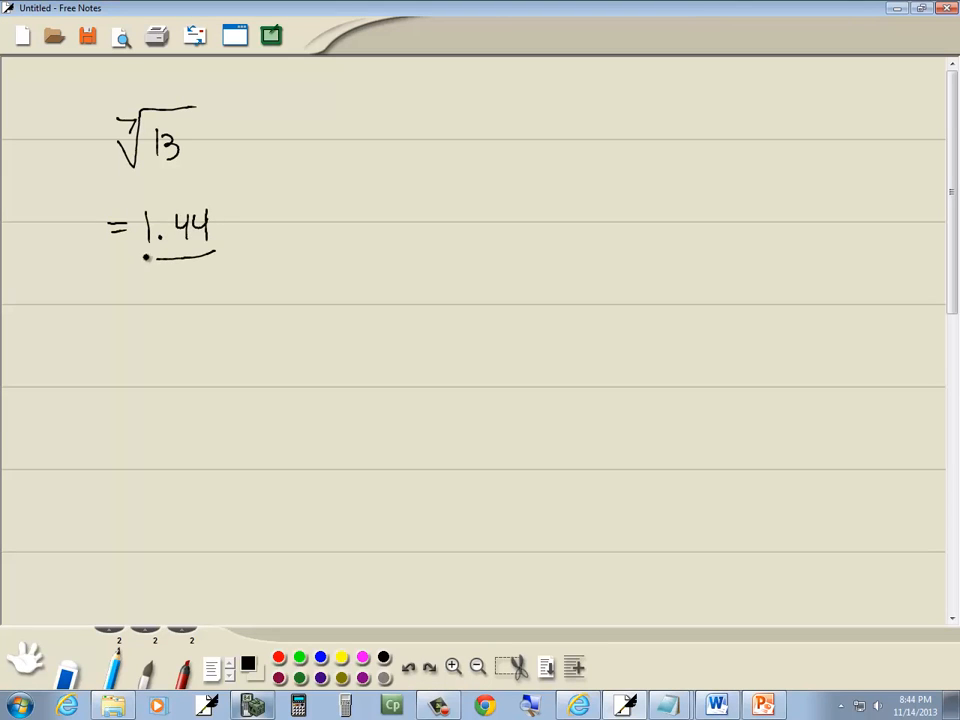